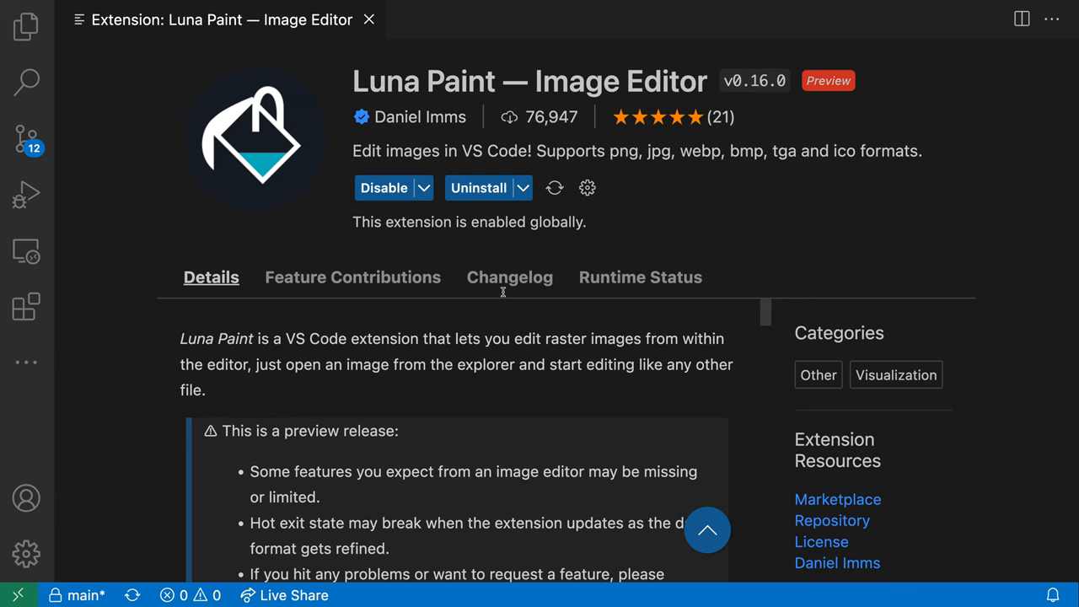
- Filter the Command Palette with 'luna import' to show Luna > File: Import Image From Clipboard
type("luna")
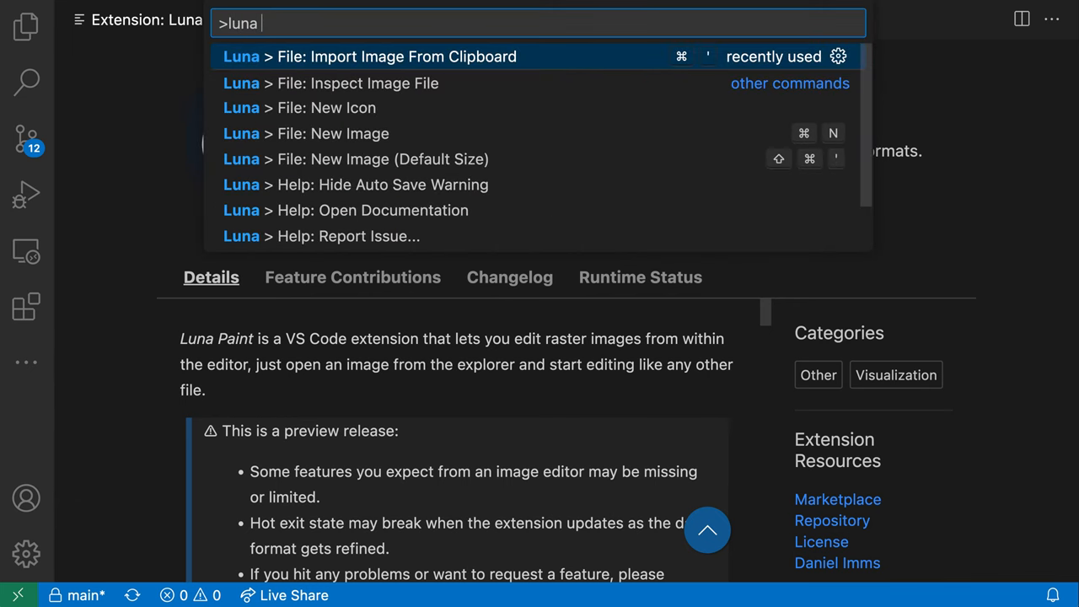
type("import")
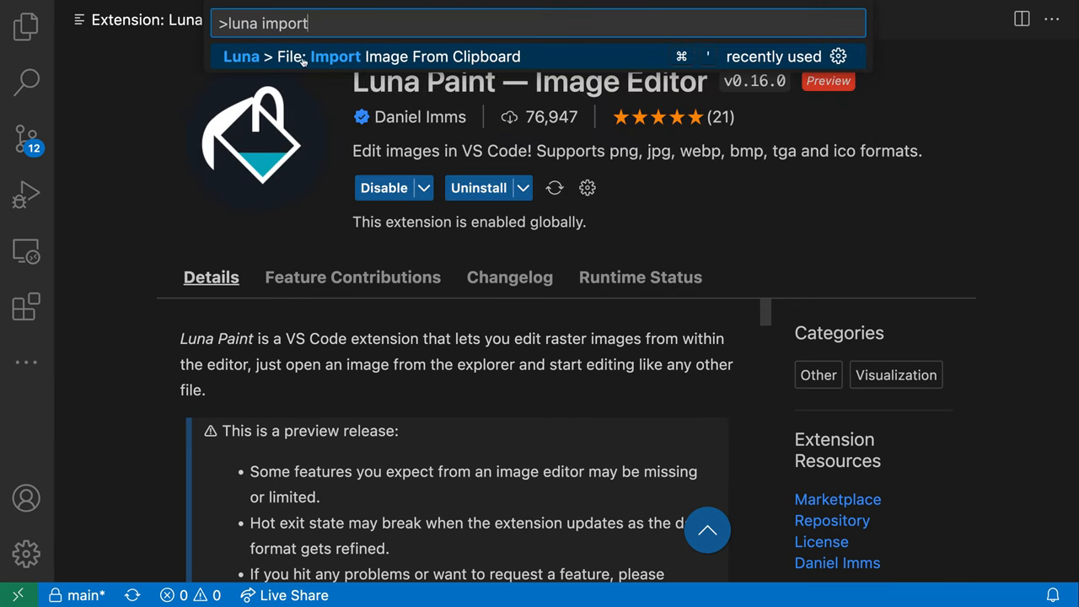
mouse_move(544, 80)
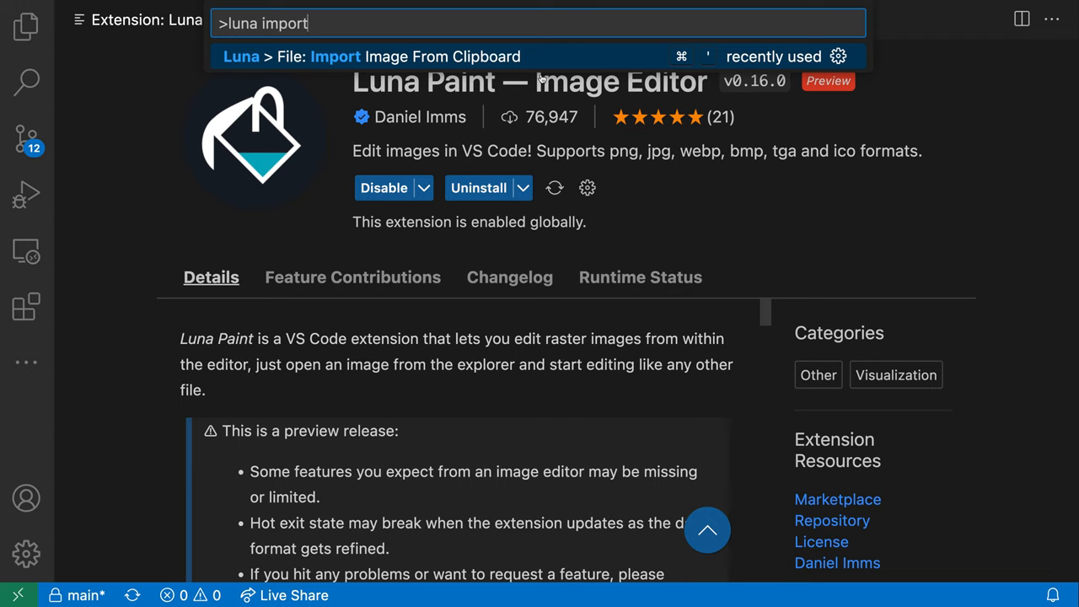
mouse_move(453, 59)
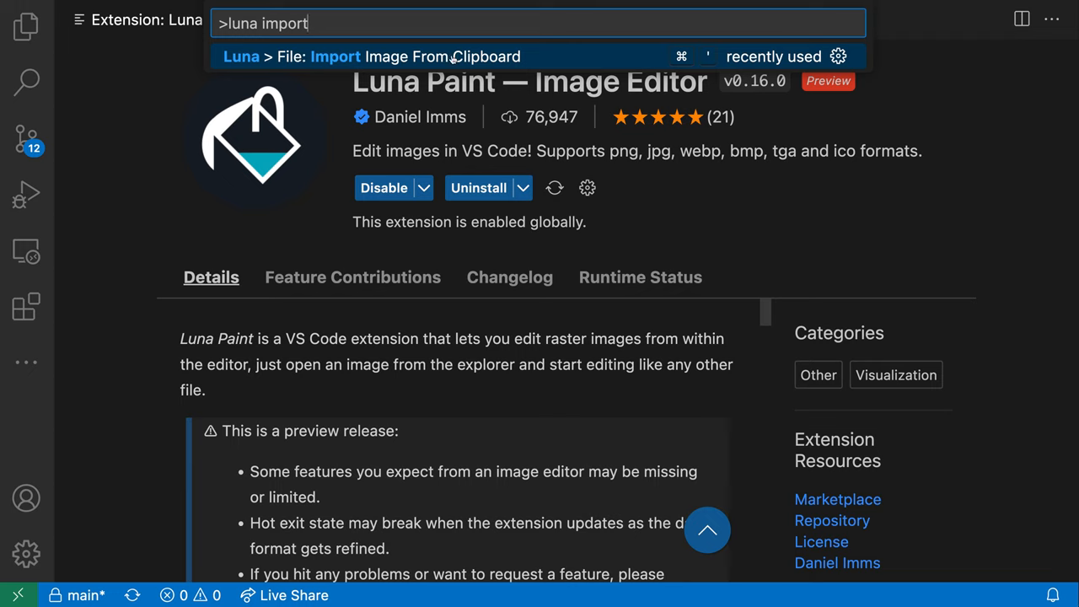
- Run Luna's Import Image From Clipboard to open the cat photo as a 1649 x 1945 image
left_click(371, 56)
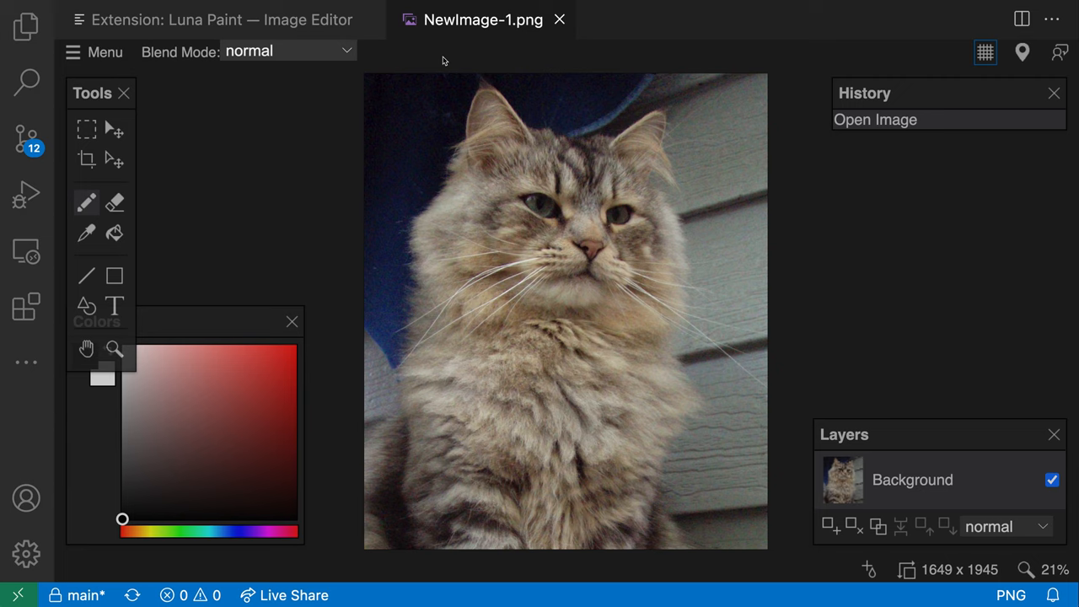
mouse_move(96, 162)
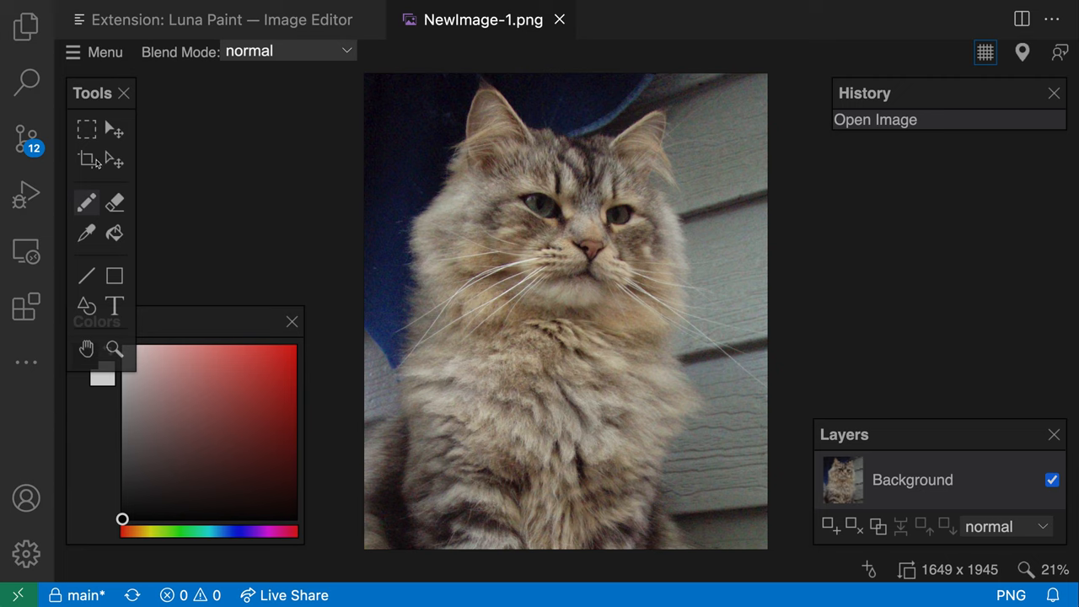
- Crop the cat photo to 1649 x 1739, save it as cat.png, and show it in Explorer
left_click_drag(364, 75, 602, 242)
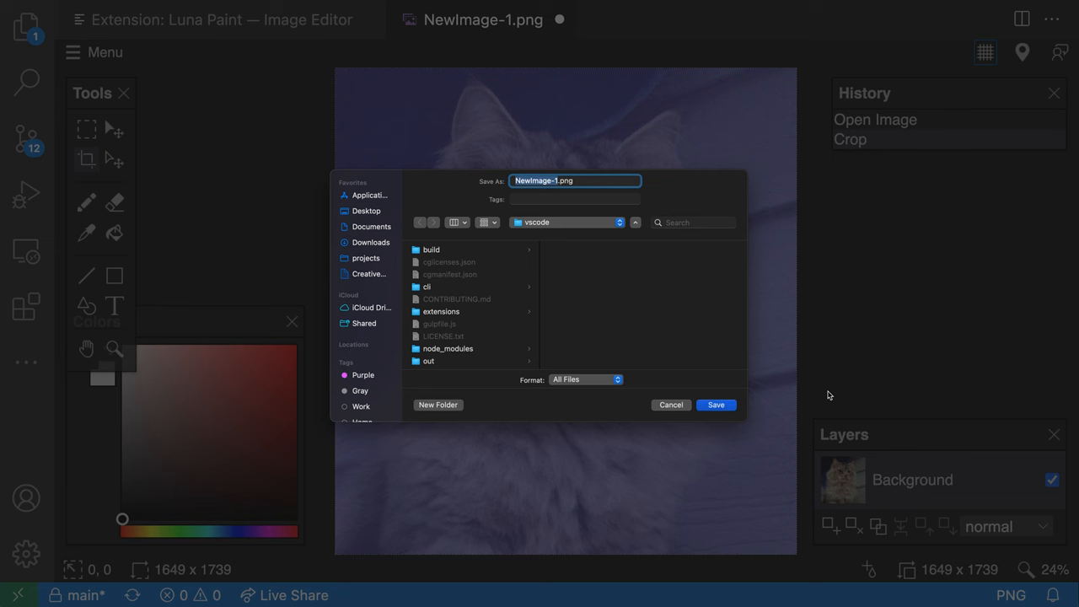
type("cat.png")
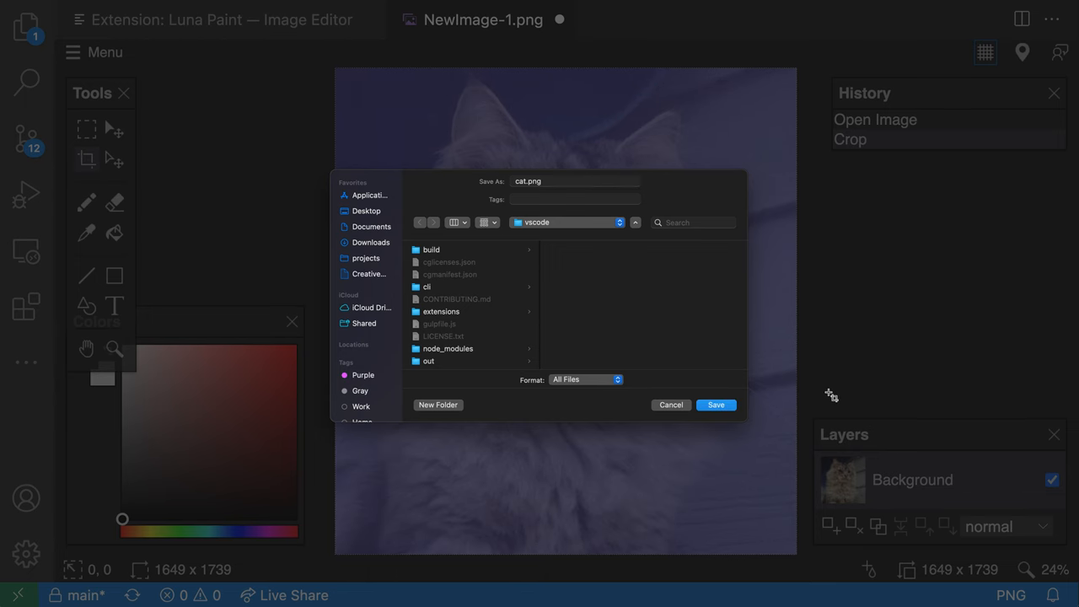
left_click(715, 405)
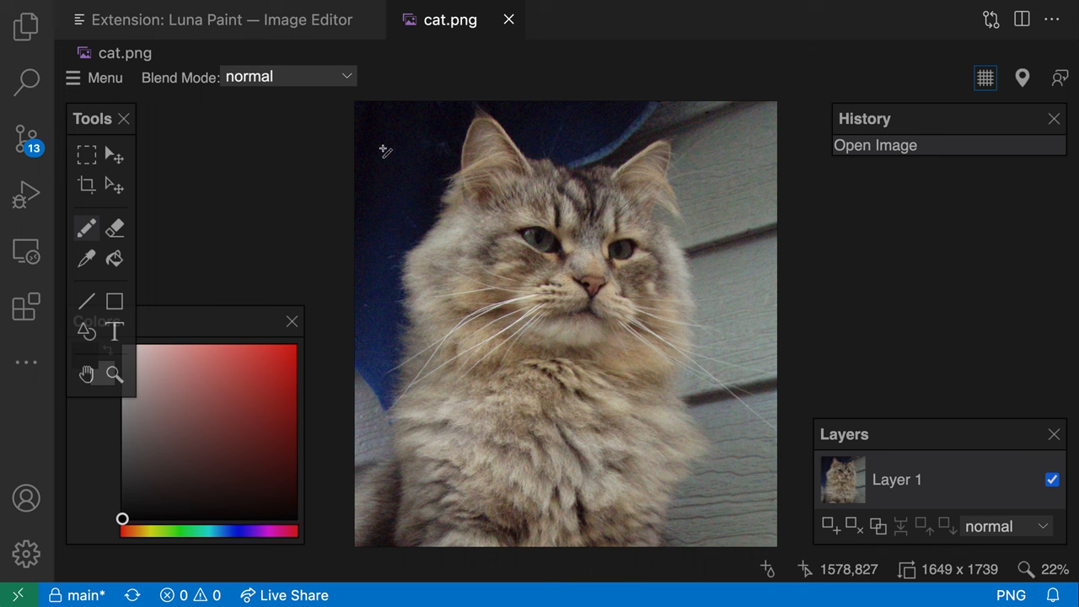
left_click(26, 26)
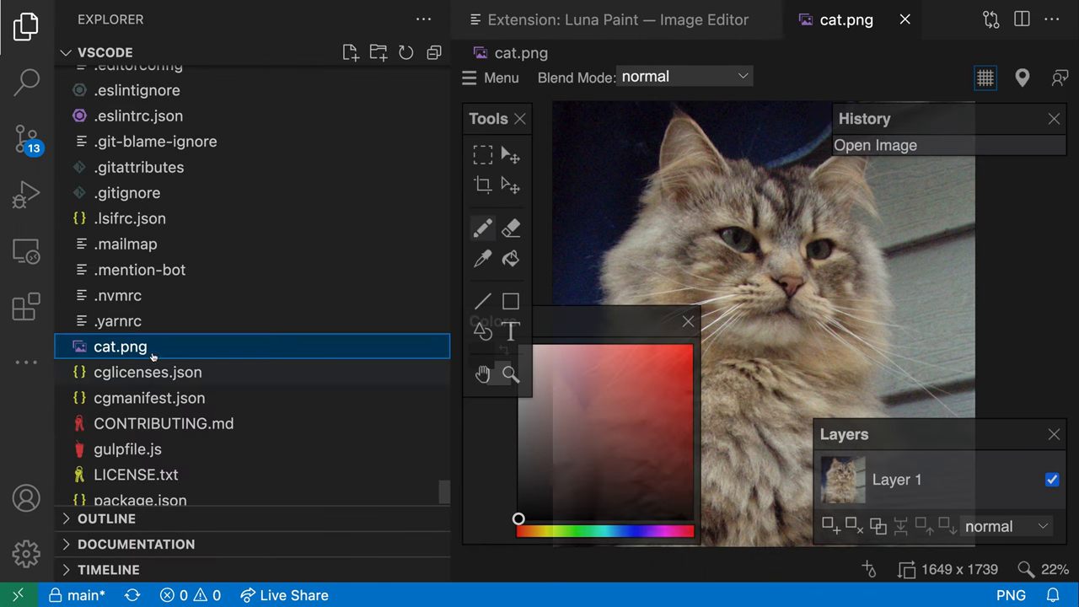